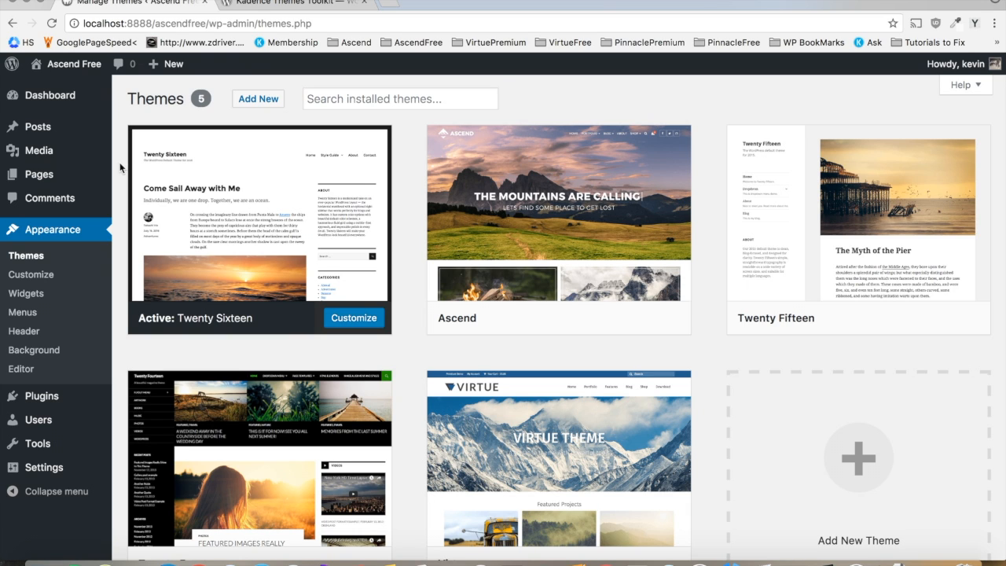
{"action": "mouse_move", "coordinate": [302, 185]}
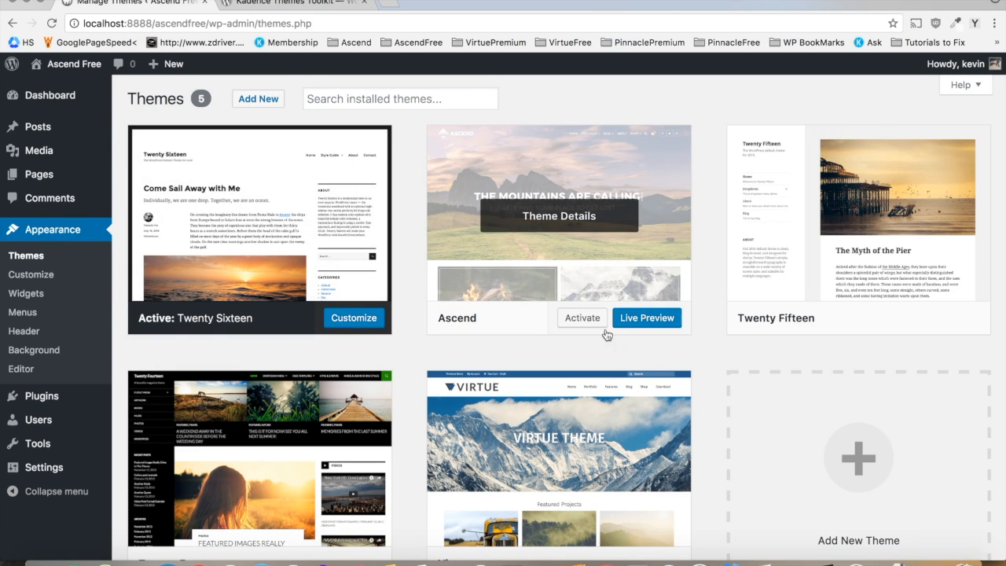
Activate the Ascend theme from the Themes screen.
{"action": "left_click", "coordinate": [582, 318]}
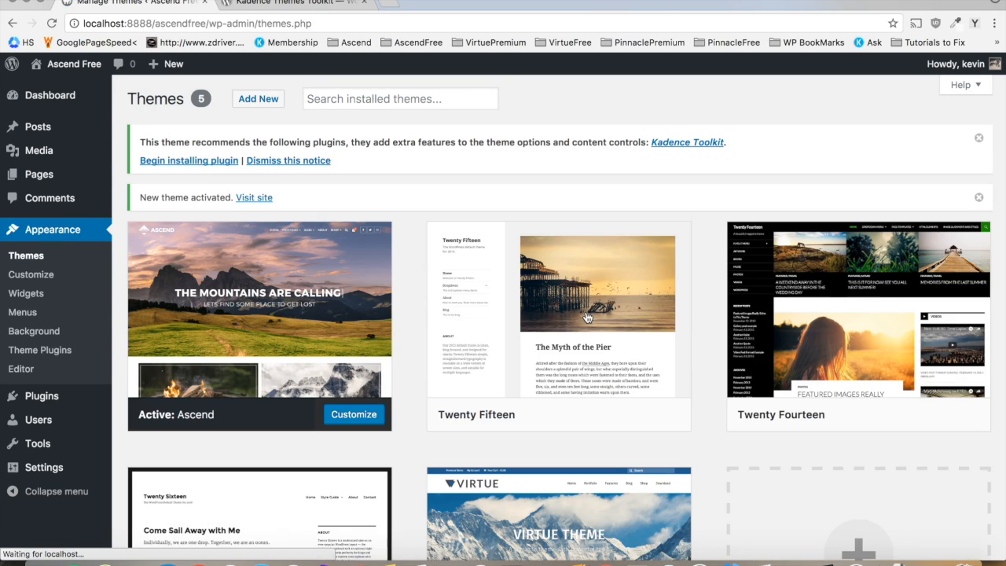
{"action": "mouse_move", "coordinate": [399, 75]}
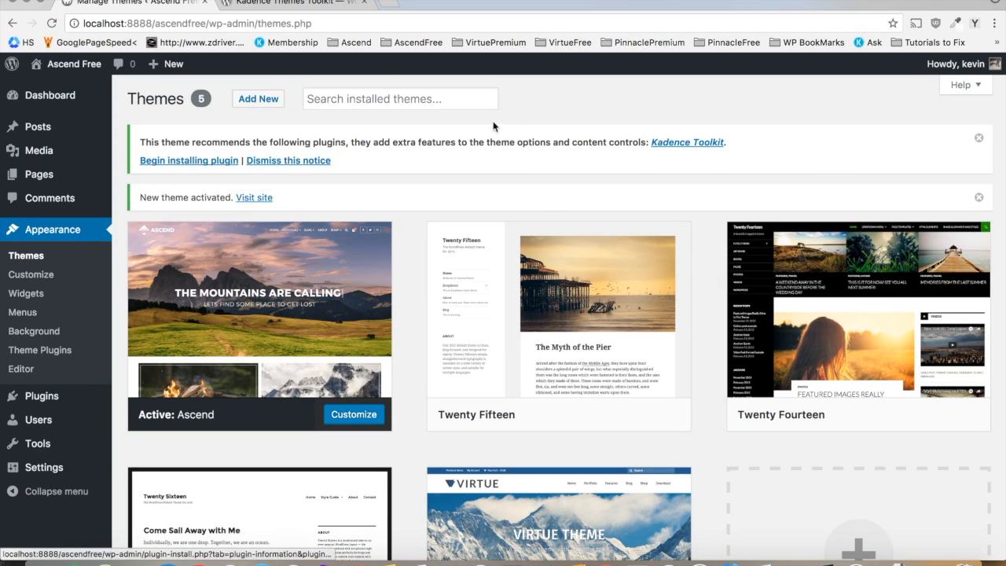
{"action": "mouse_move", "coordinate": [189, 144]}
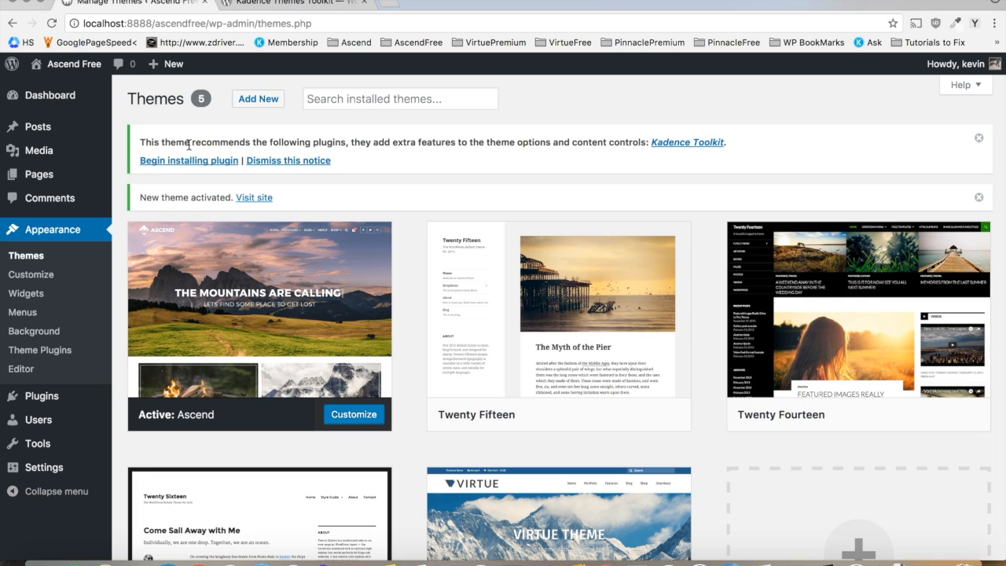
{"action": "mouse_move", "coordinate": [206, 146]}
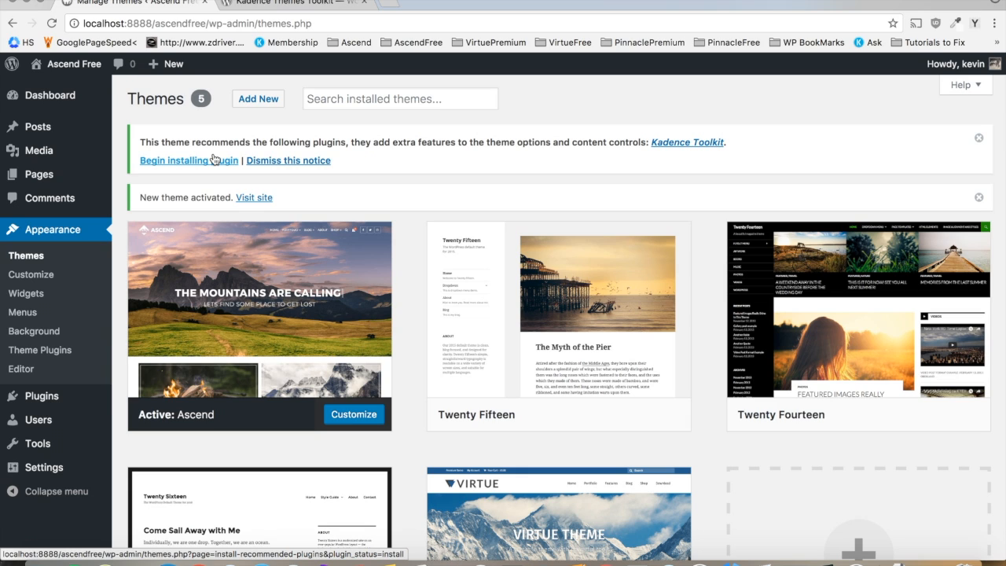
{"action": "mouse_move", "coordinate": [207, 170]}
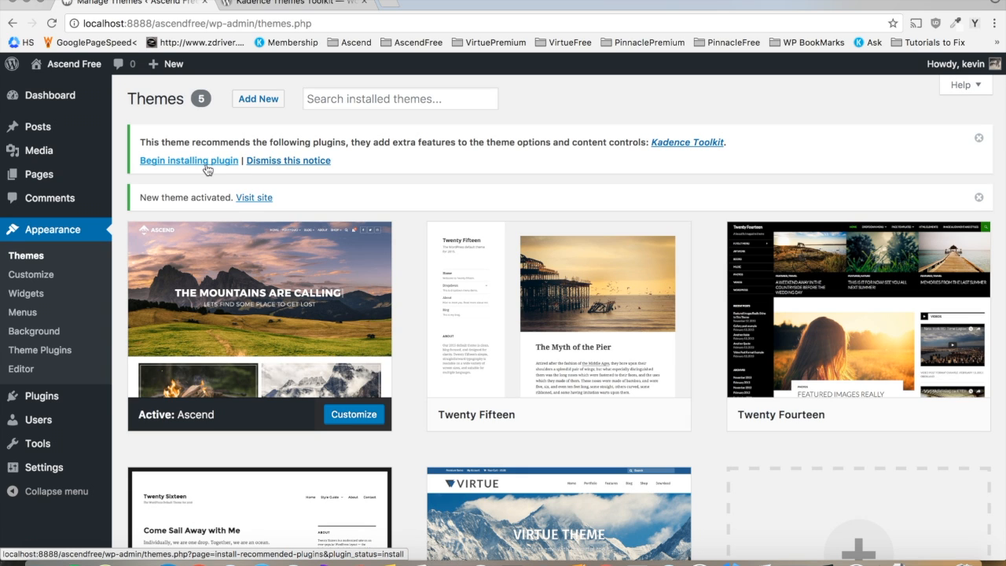
Install the recommended Kadence Themes Toolkit 4.3 plugin from the theme notice.
{"action": "left_click", "coordinate": [188, 161]}
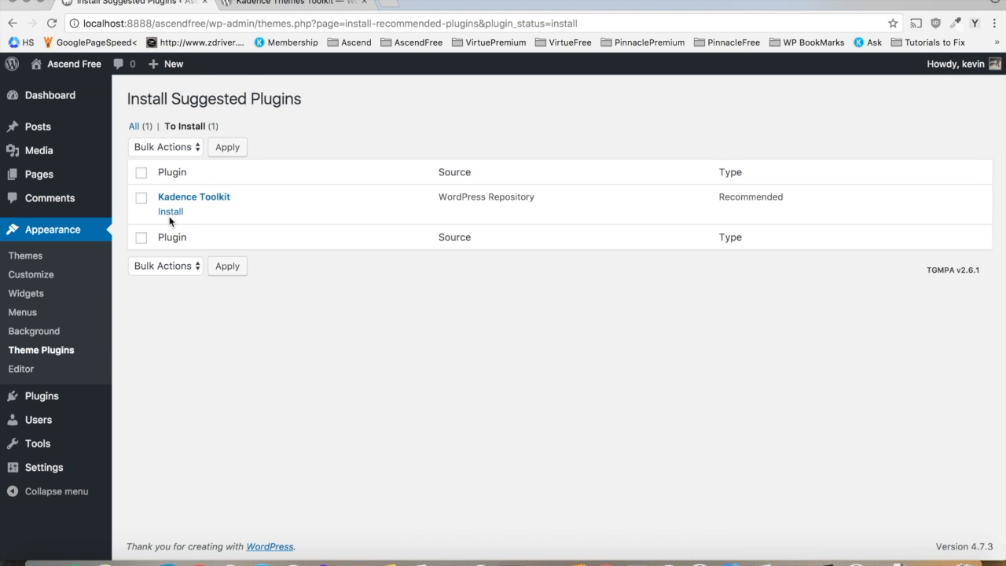
{"action": "left_click", "coordinate": [170, 211]}
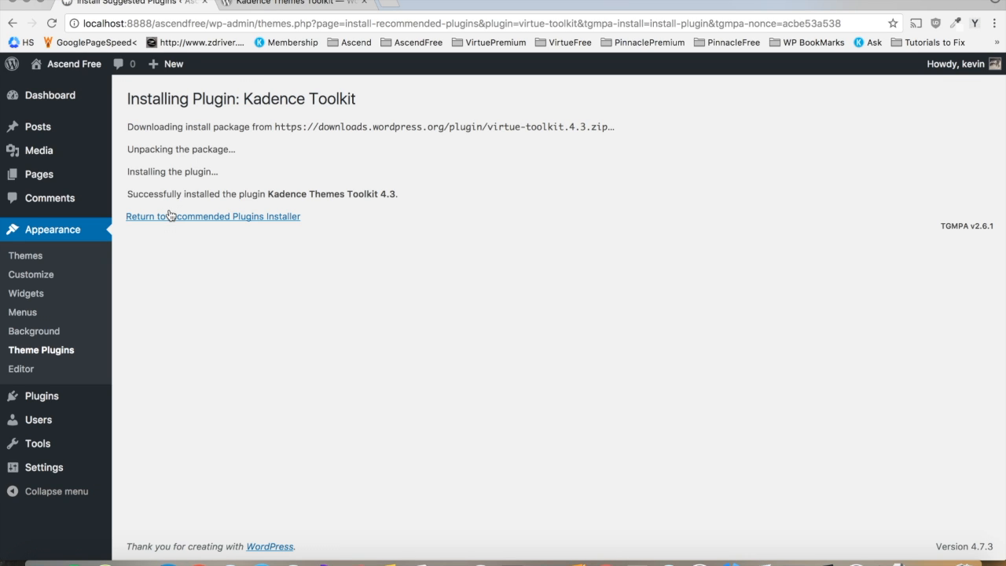
{"action": "mouse_move", "coordinate": [31, 296]}
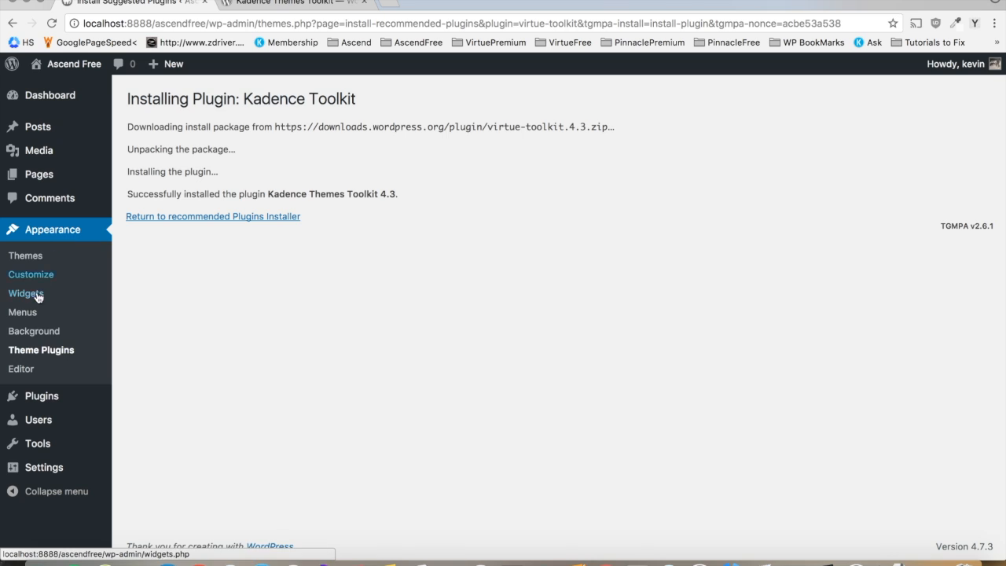
{"action": "mouse_move", "coordinate": [72, 359]}
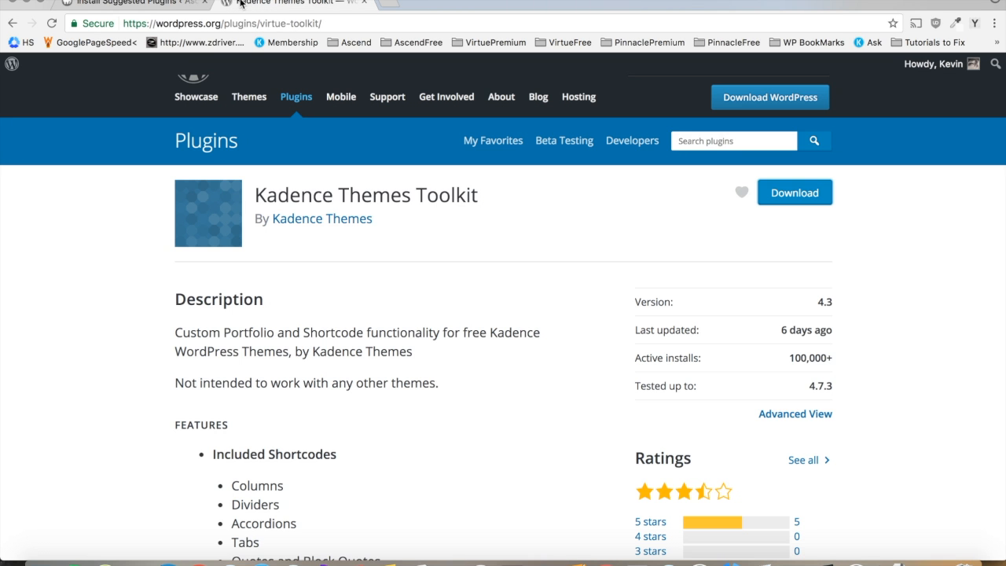
{"action": "scroll", "scroll_direction": "down", "scroll_amount": 3}
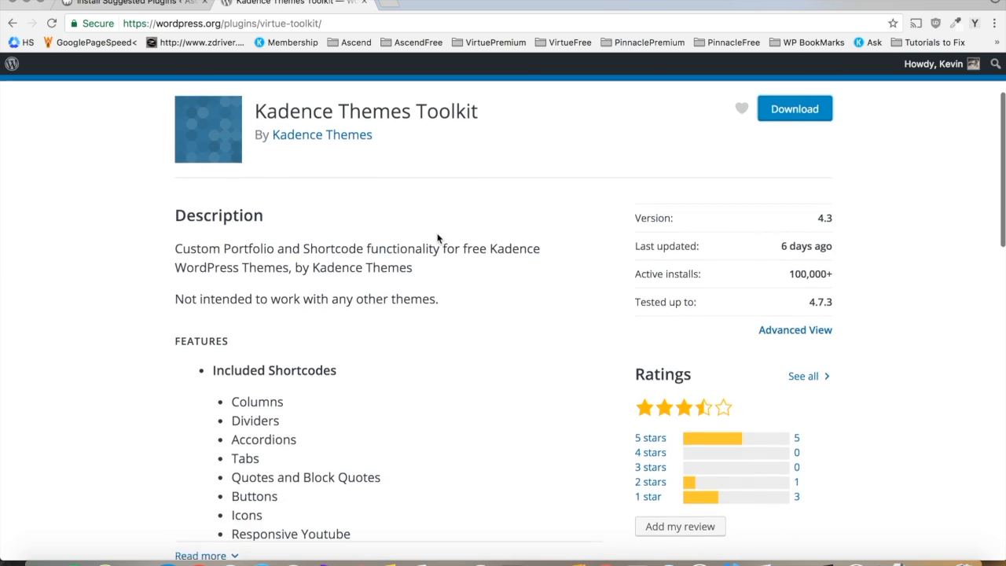
{"action": "scroll", "scroll_direction": "down", "scroll_amount": 3}
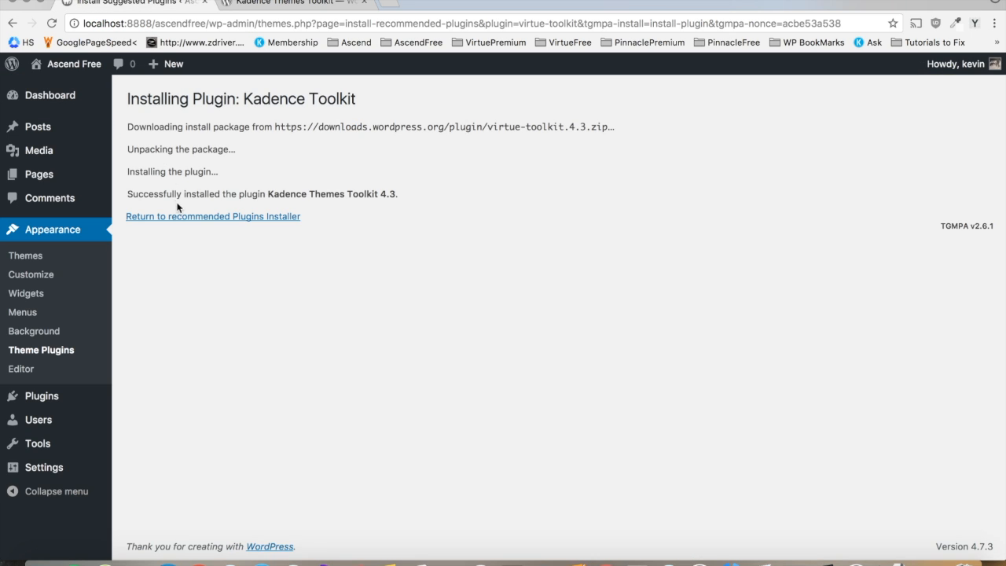
{"action": "mouse_move", "coordinate": [176, 220]}
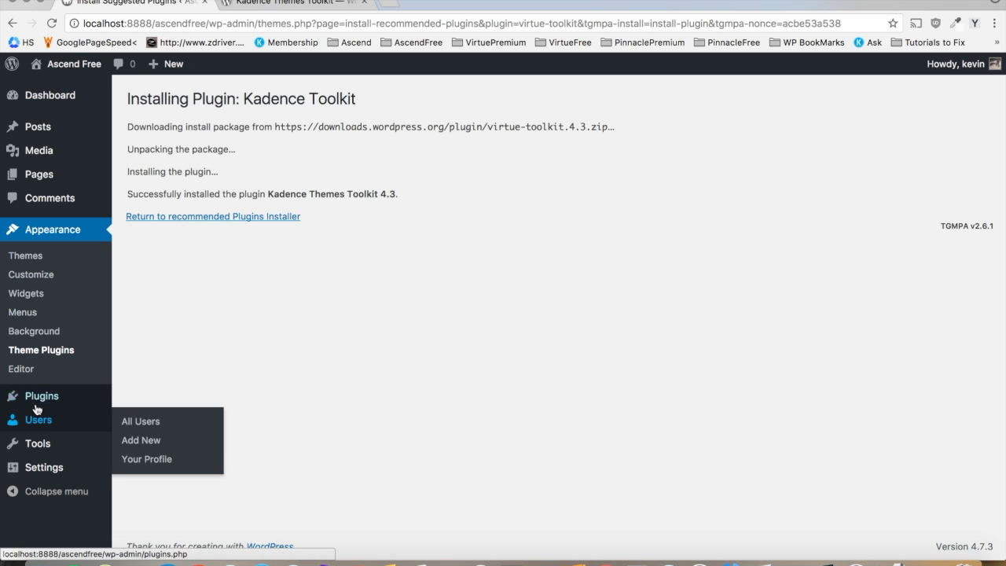
Activate Kadence Toolkit from the Installed Plugins list.
{"action": "left_click", "coordinate": [41, 396]}
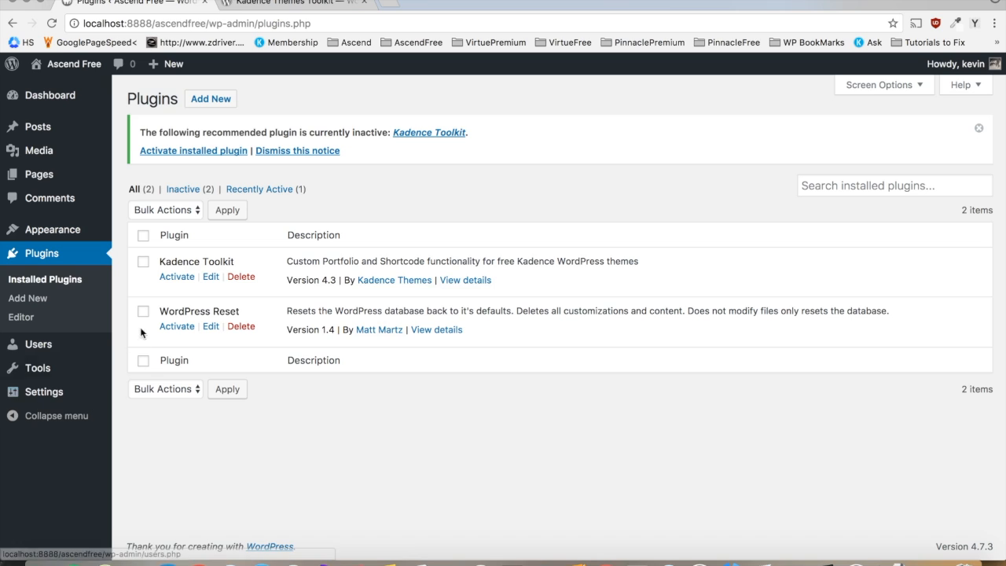
{"action": "left_click", "coordinate": [176, 277]}
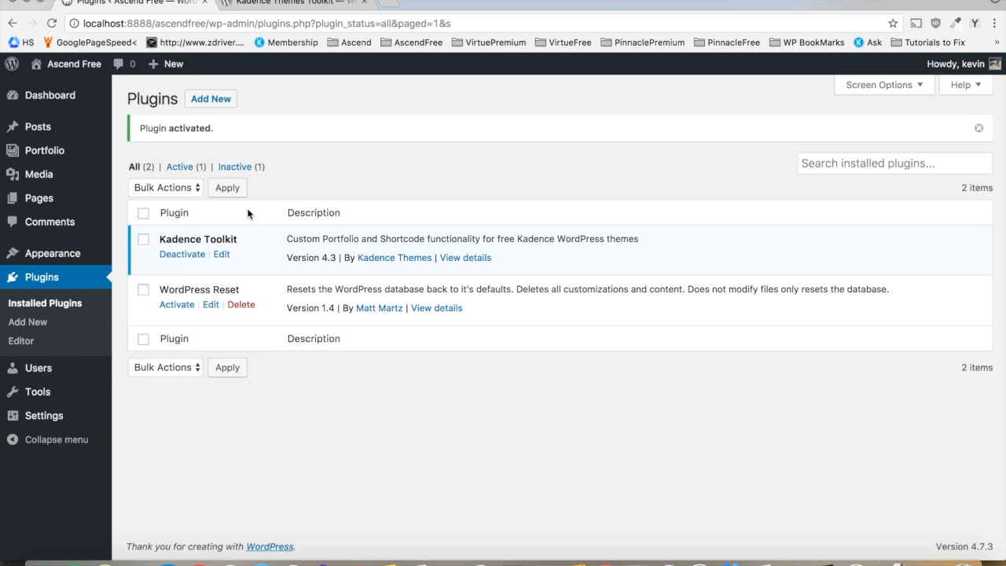
{"action": "mouse_move", "coordinate": [53, 251]}
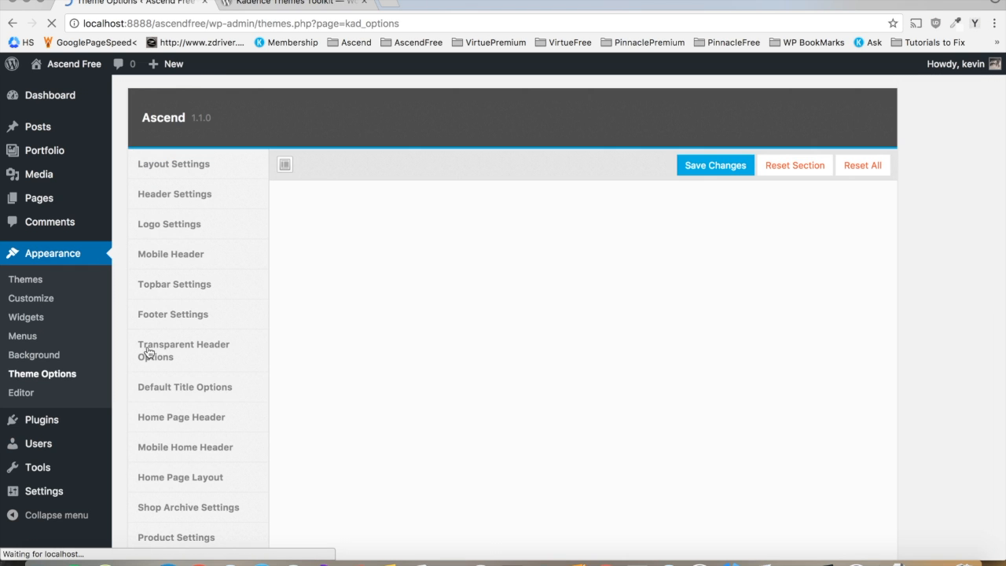
Scroll through the Ascend Theme Options Default Title Options settings.
{"action": "scroll", "scroll_direction": "down", "scroll_amount": 3}
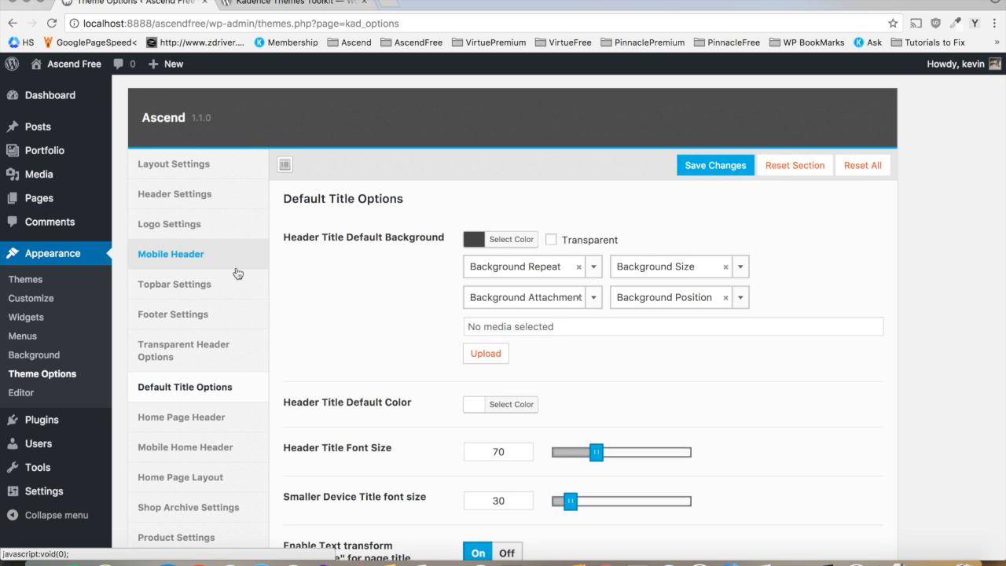
{"action": "mouse_move", "coordinate": [330, 266]}
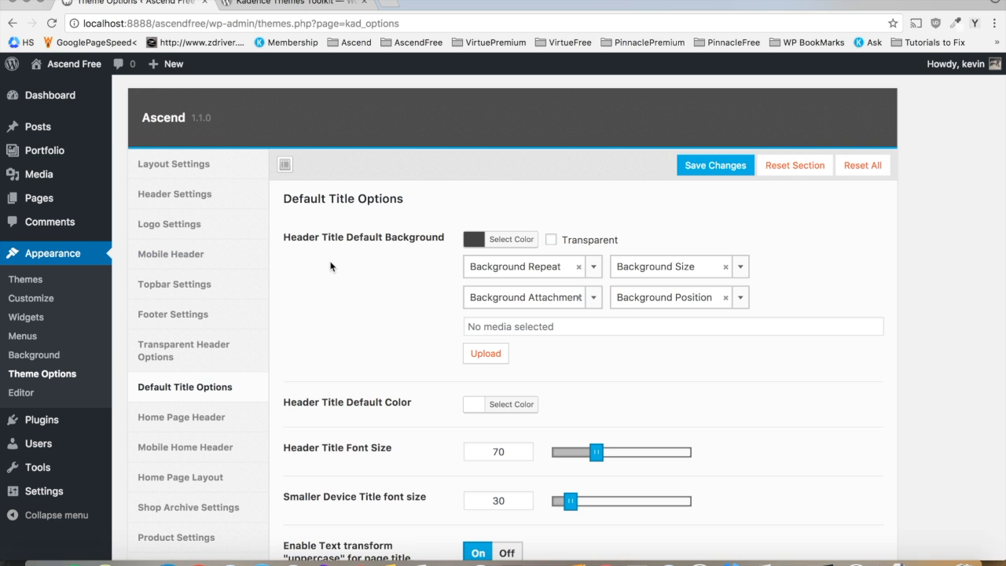